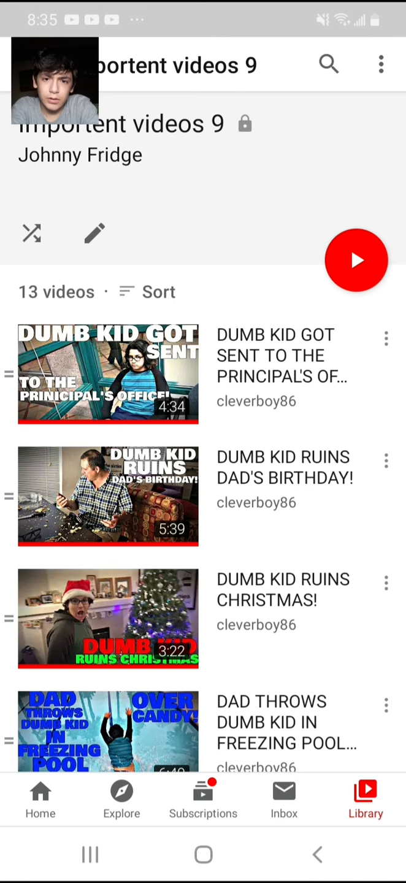
Step: Scroll through the playlist and start the DUMB KID RUINS DAD'S BIRTHDAY! video
{"action": "scroll", "scroll_direction": "down", "scroll_amount": 3}
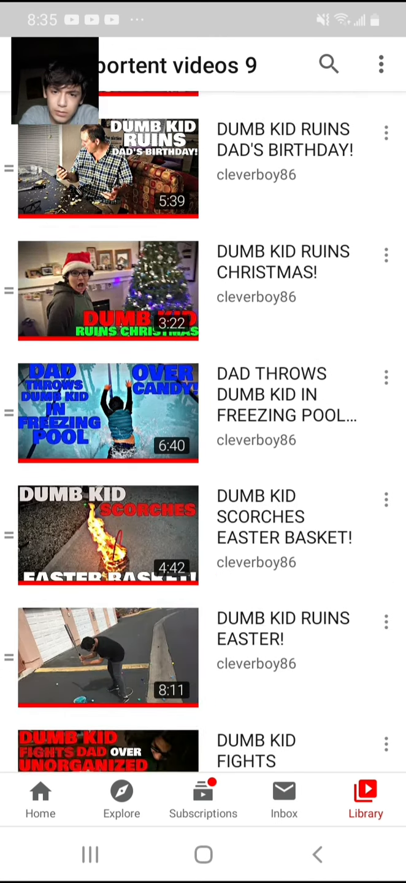
{"action": "scroll", "scroll_direction": "down", "scroll_amount": 3}
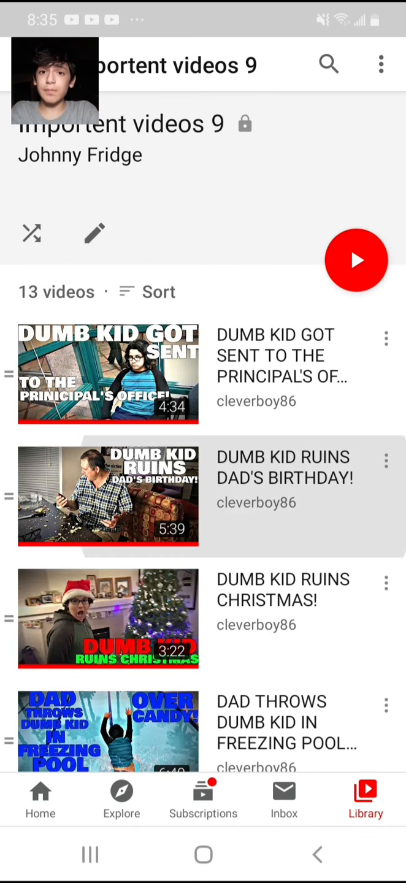
{"action": "left_click", "coordinate": [108, 496]}
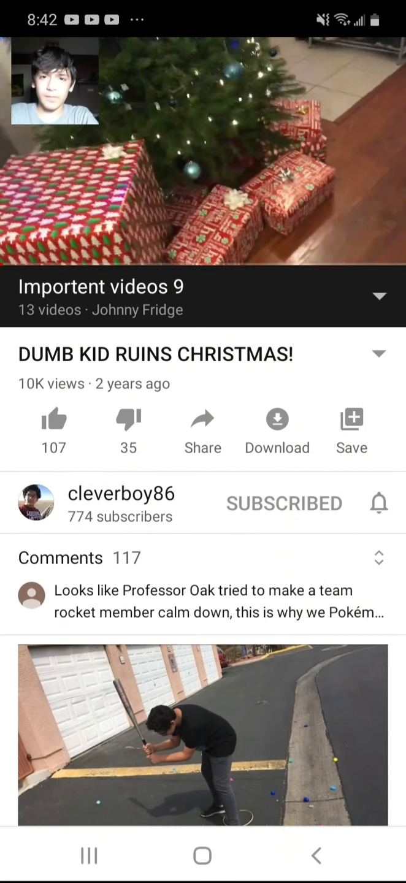
{"action": "left_click", "coordinate": [378, 297]}
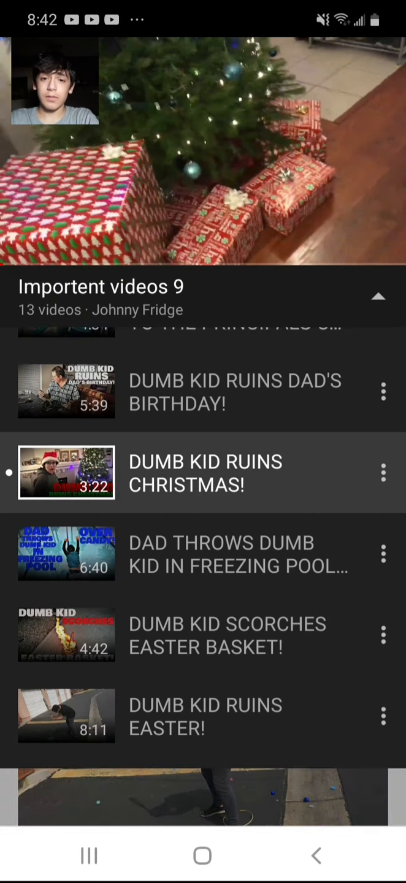
{"action": "scroll", "scroll_direction": "down", "scroll_amount": 3}
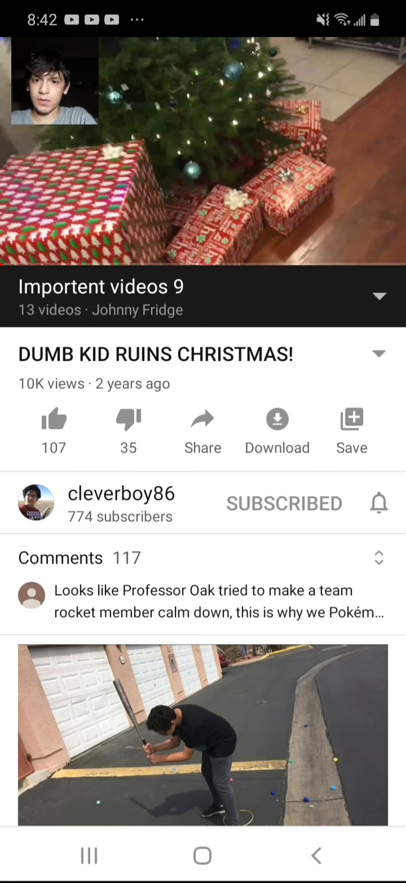
{"action": "left_click", "coordinate": [285, 503]}
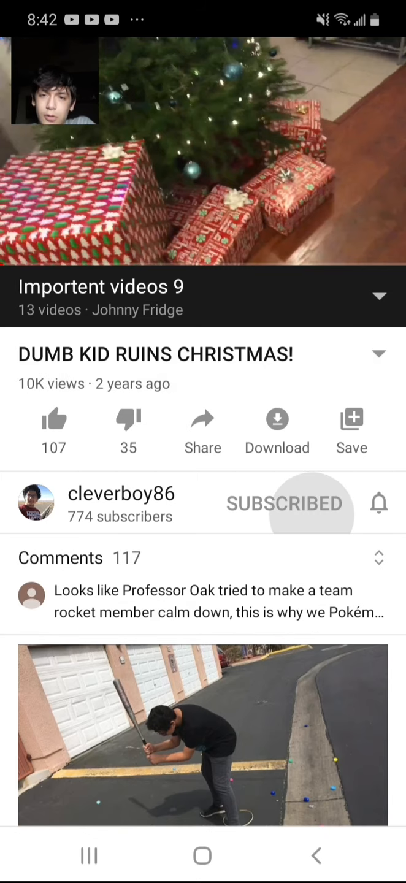
{"action": "scroll", "scroll_direction": "down", "scroll_amount": 3}
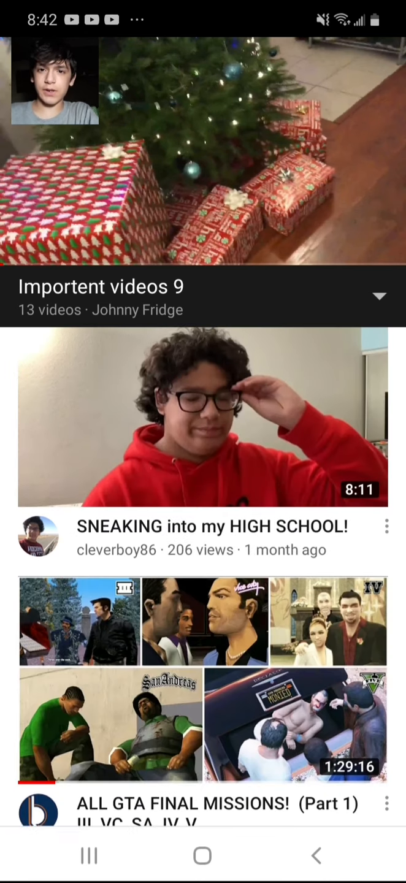
{"action": "scroll", "scroll_direction": "down", "scroll_amount": 3}
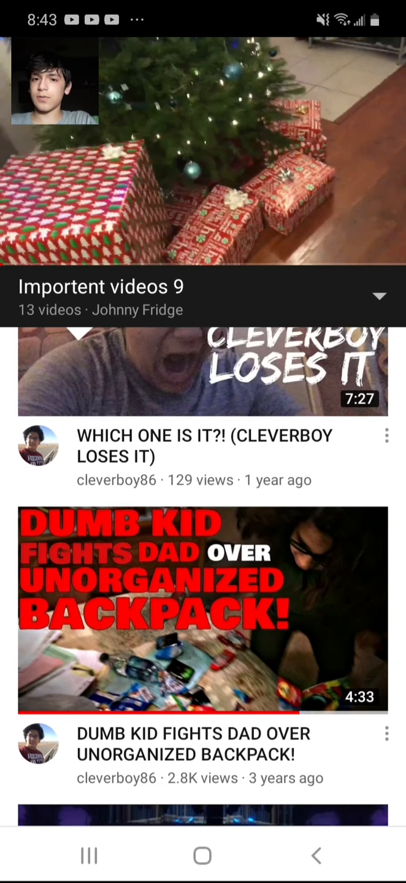
{"action": "scroll", "scroll_direction": "down", "scroll_amount": 3}
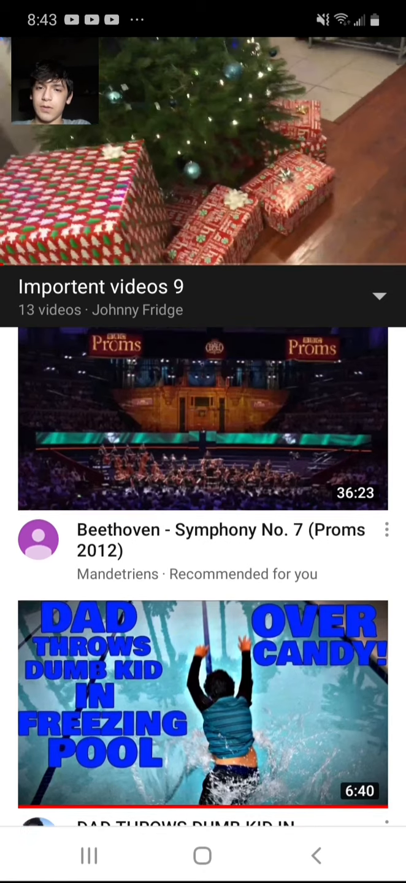
{"action": "scroll", "scroll_direction": "down", "scroll_amount": 3}
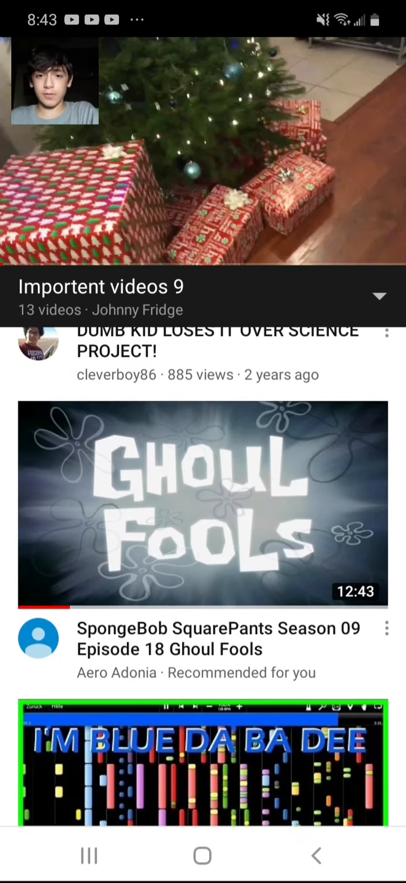
{"action": "scroll", "scroll_direction": "down", "scroll_amount": 3}
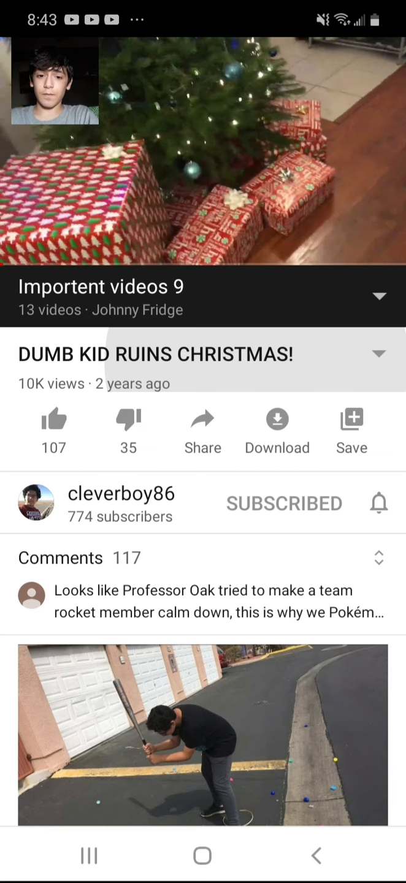
Step: Expand the Christmas video's description to show its Dec 24, 2017 publish date and summary
{"action": "left_click", "coordinate": [378, 353]}
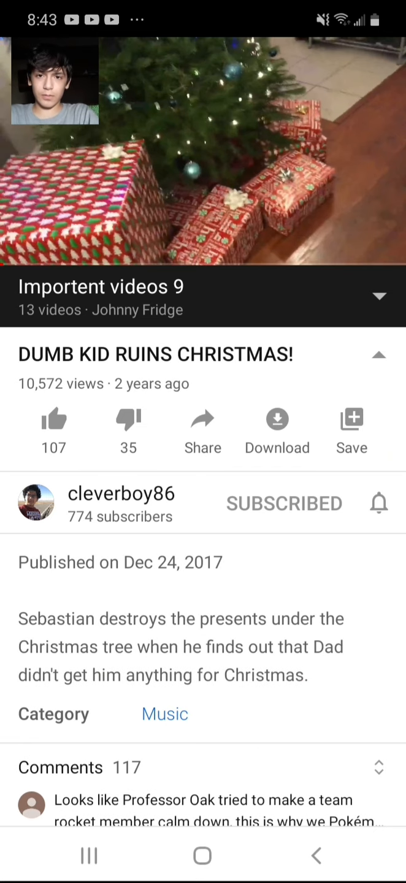